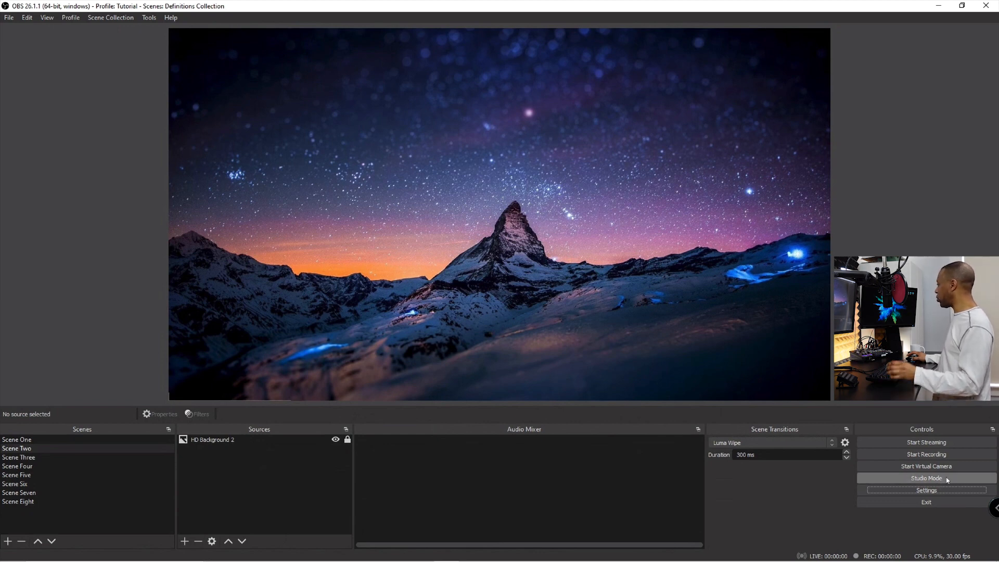
{"action": "mouse_move", "coordinate": [431, 220]}
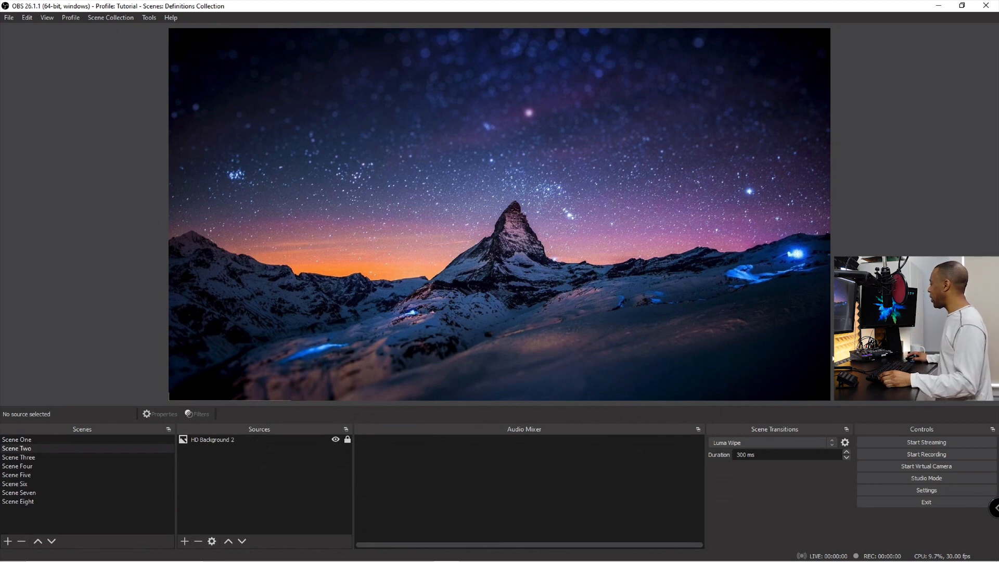
Step through Scene One and Scene Three, leaving the pinball footage showing.
{"action": "left_click", "coordinate": [16, 439]}
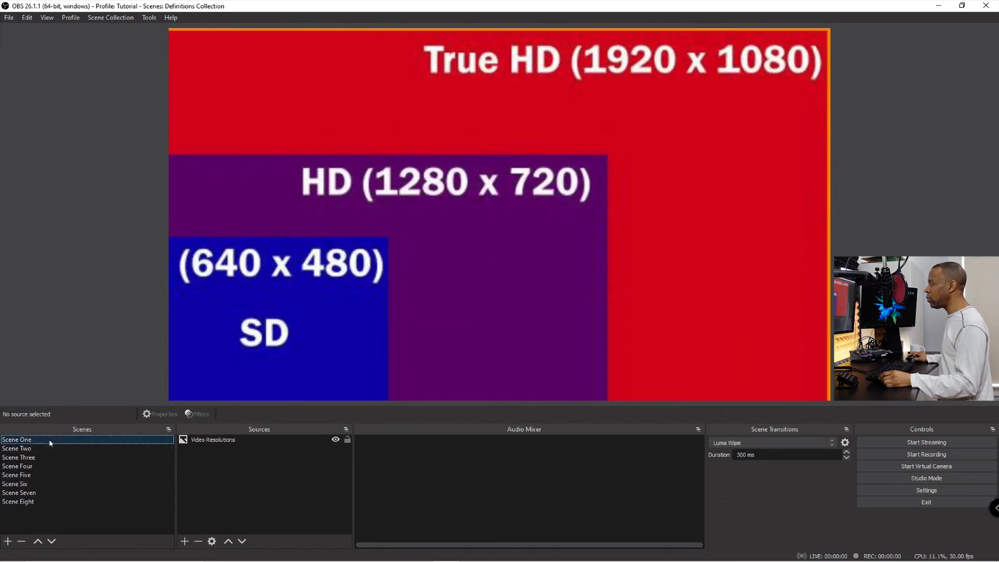
{"action": "mouse_move", "coordinate": [61, 449]}
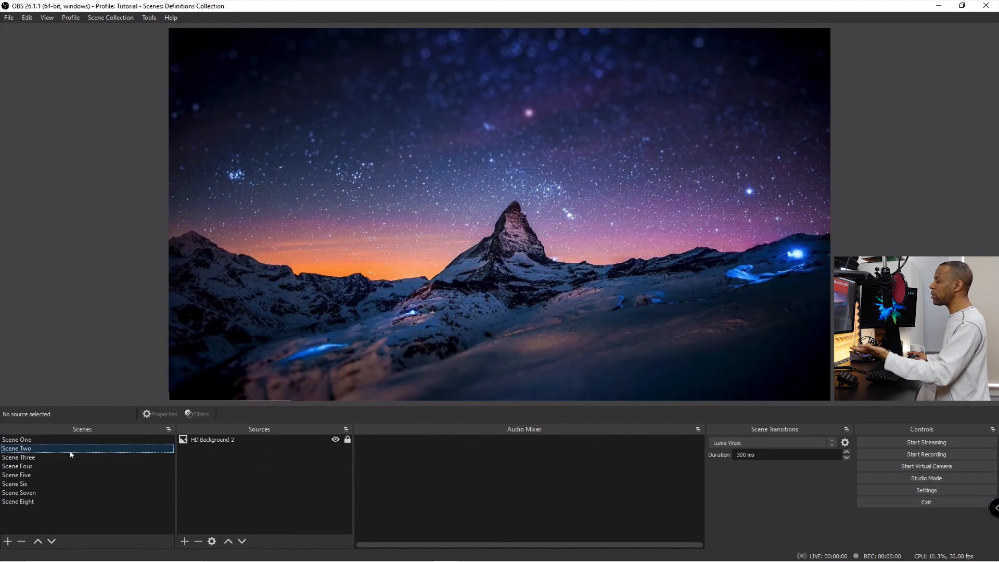
{"action": "left_click", "coordinate": [19, 457]}
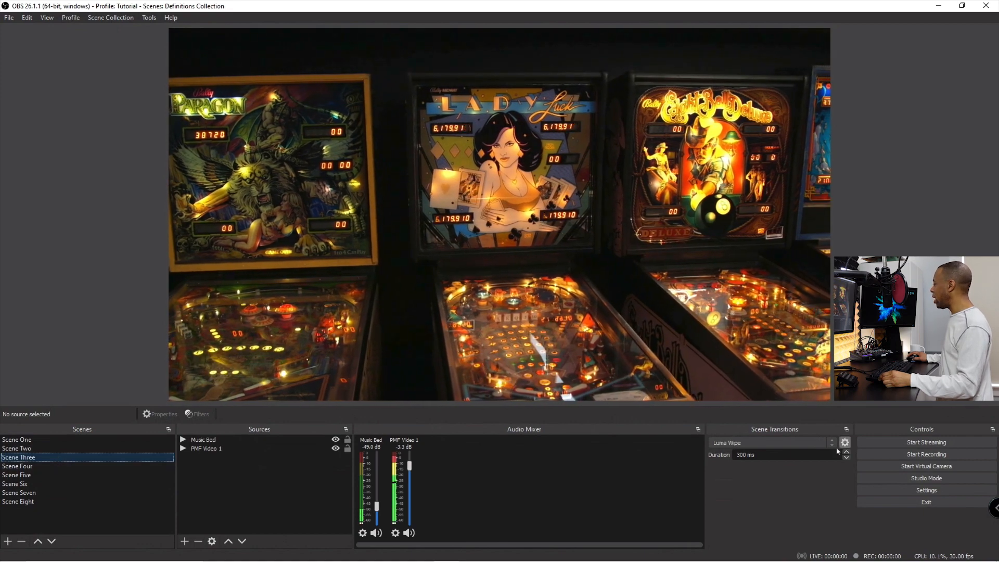
Enable Studio Mode from the Controls dock so Scene Three shows in Preview and Program.
{"action": "left_click", "coordinate": [926, 478]}
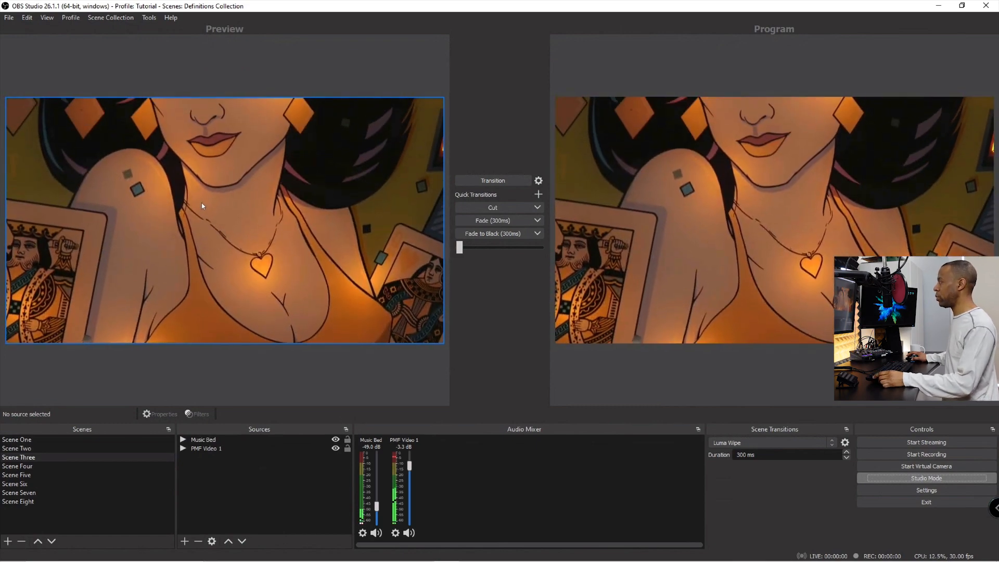
{"action": "left_click", "coordinate": [493, 180]}
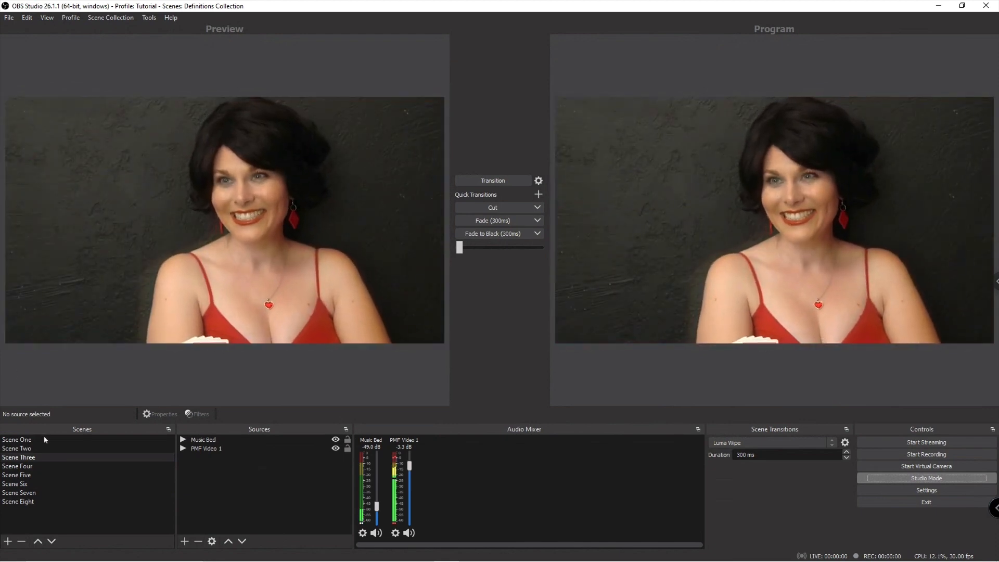
Preview Scene Two and transition it live with a 1000 ms Luma Wipe.
{"action": "left_click", "coordinate": [18, 447]}
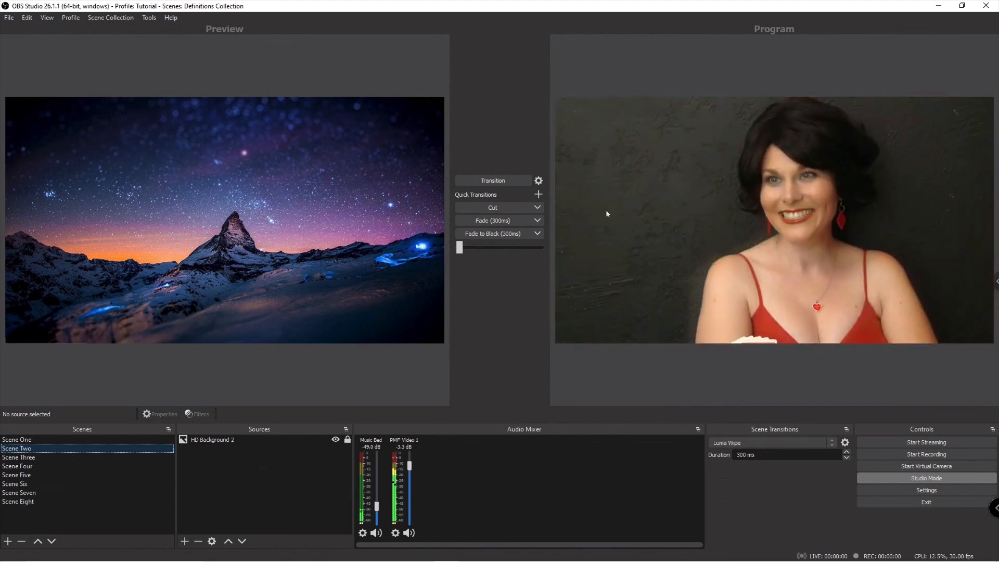
{"action": "left_click", "coordinate": [492, 181]}
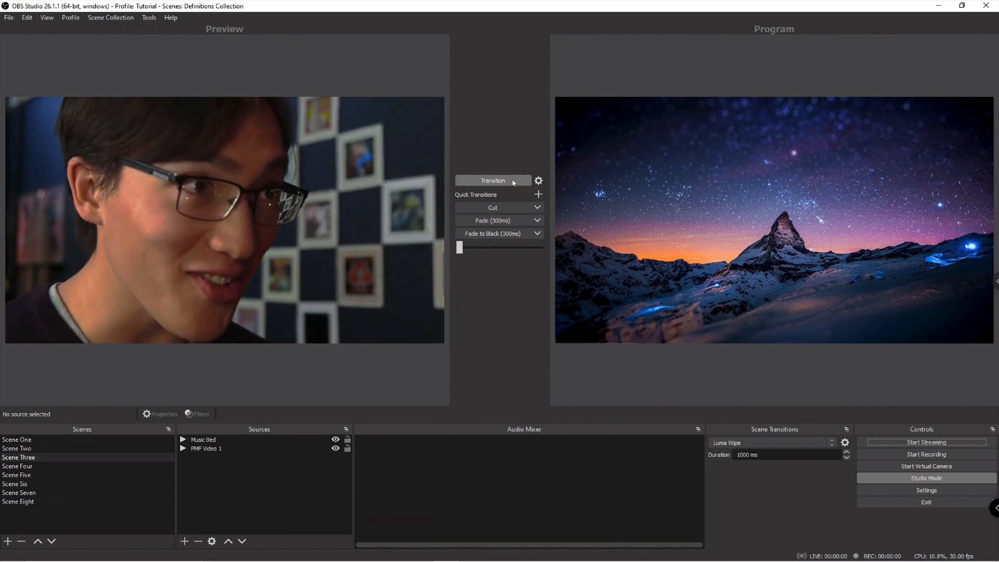
{"action": "left_click", "coordinate": [493, 180]}
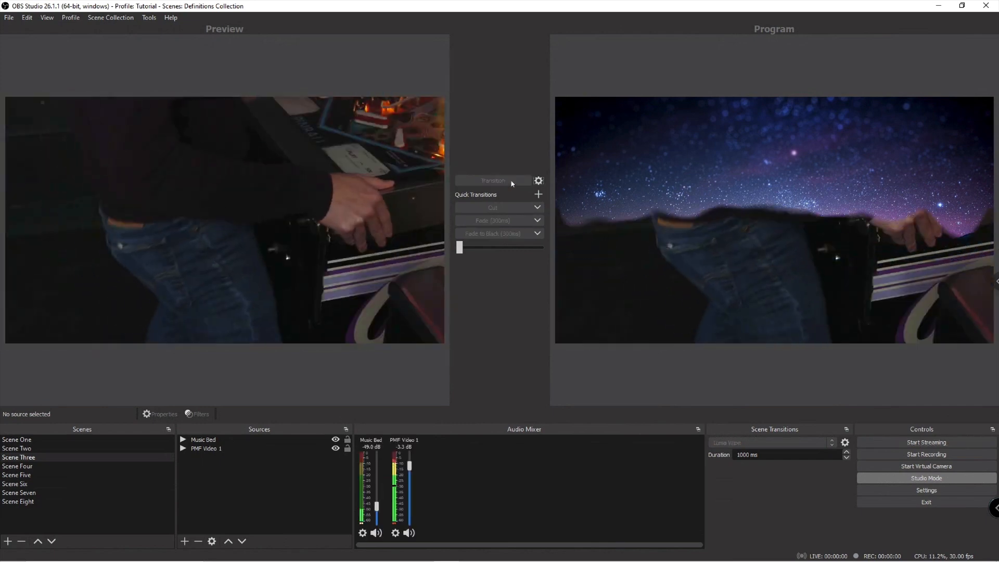
Cycle Scene Two and Scene Eight's slideshow through preview, ending on the lower-third title scene.
{"action": "left_click", "coordinate": [15, 448]}
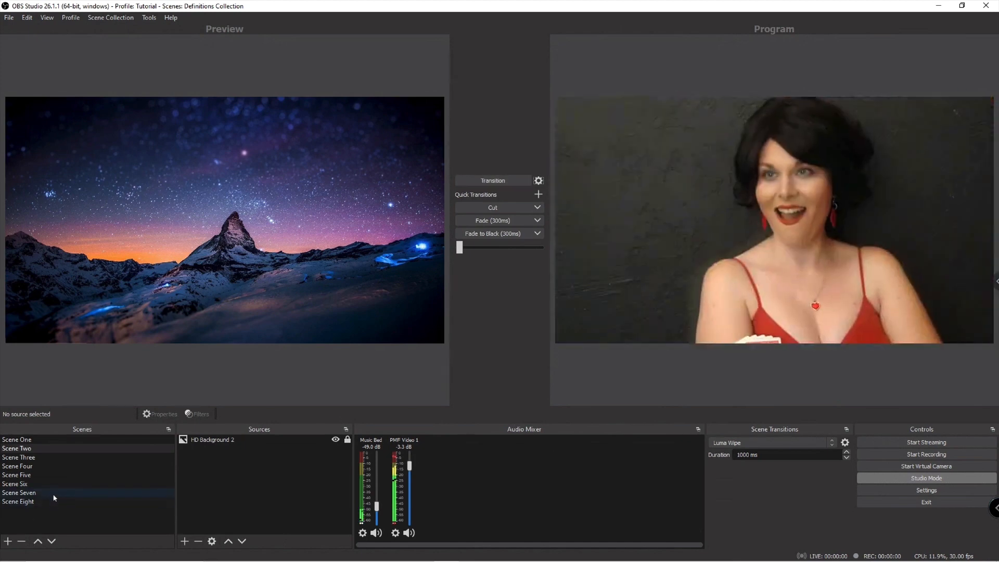
{"action": "left_click", "coordinate": [18, 502]}
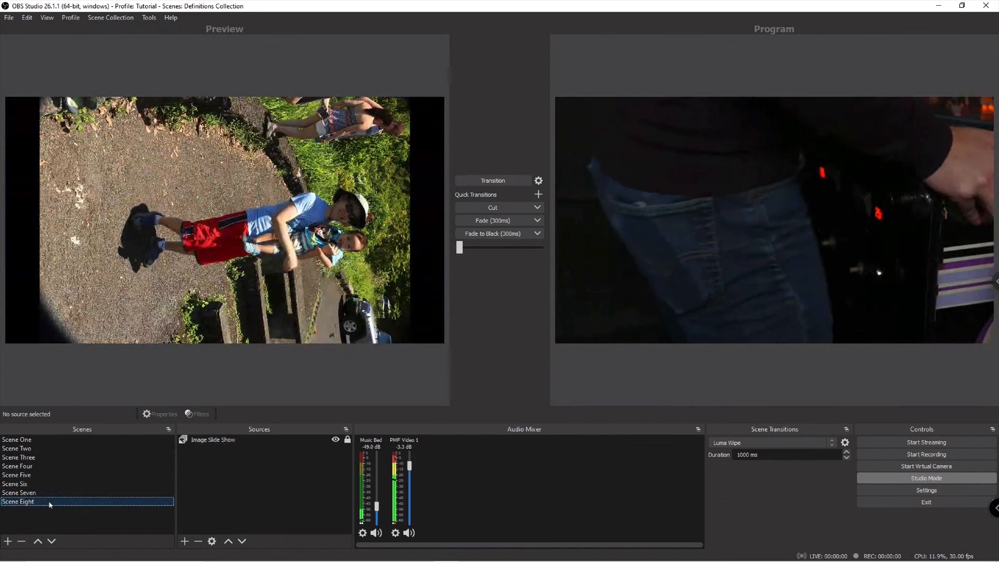
{"action": "left_click", "coordinate": [17, 474]}
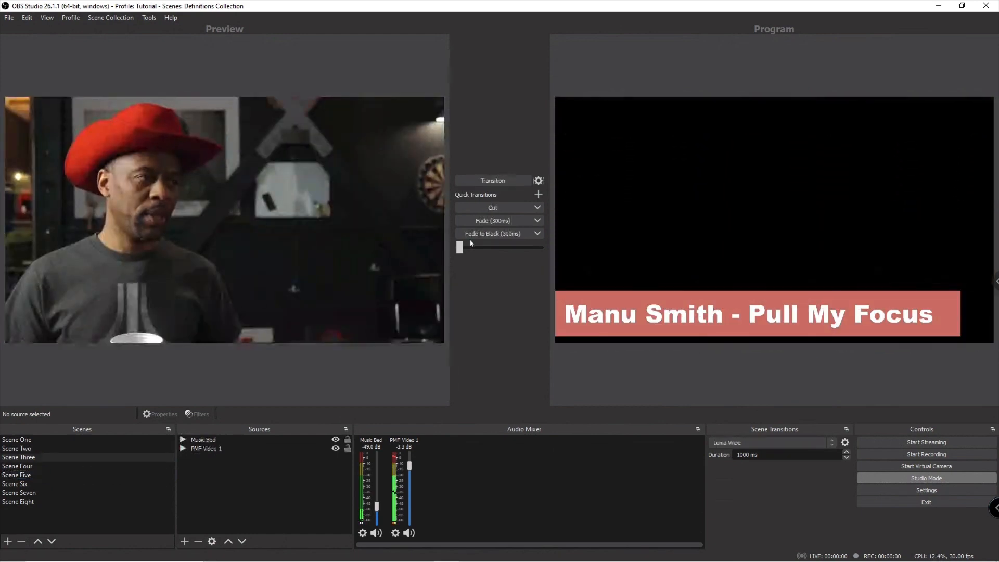
Fade Scene Four live over 1000 ms and queue Scene Five's lower third in preview.
{"action": "left_click", "coordinate": [18, 466]}
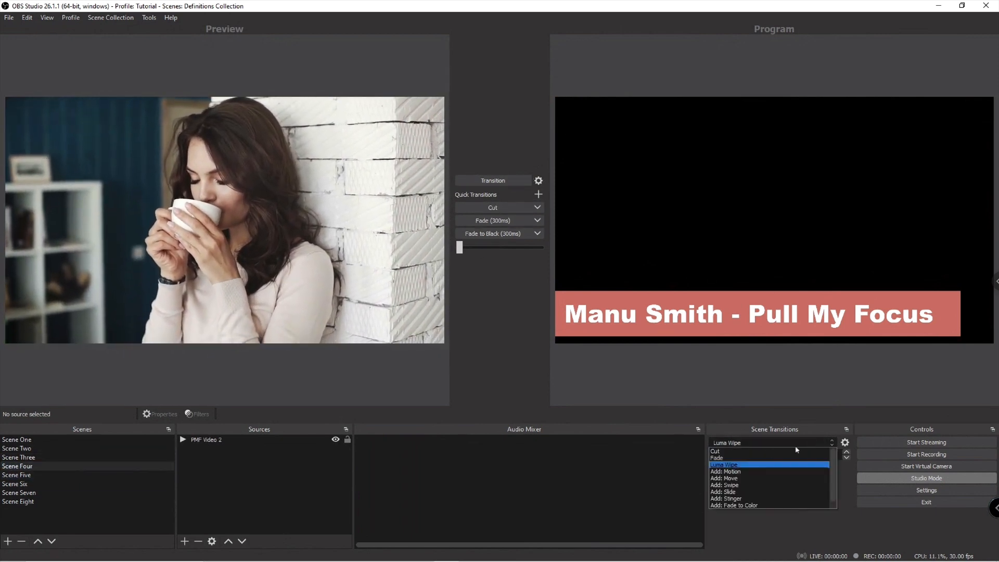
{"action": "left_click", "coordinate": [718, 458]}
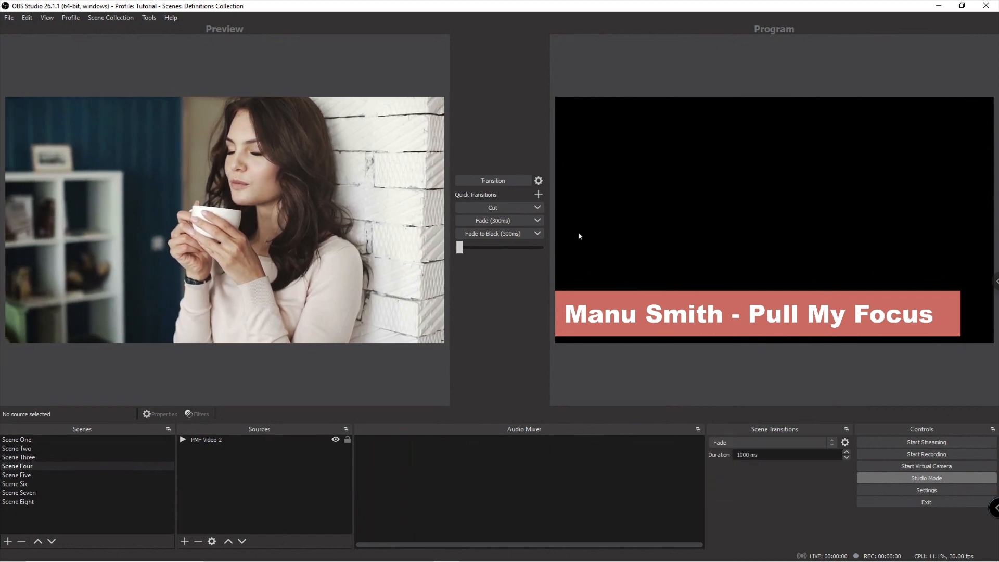
{"action": "left_click", "coordinate": [492, 180]}
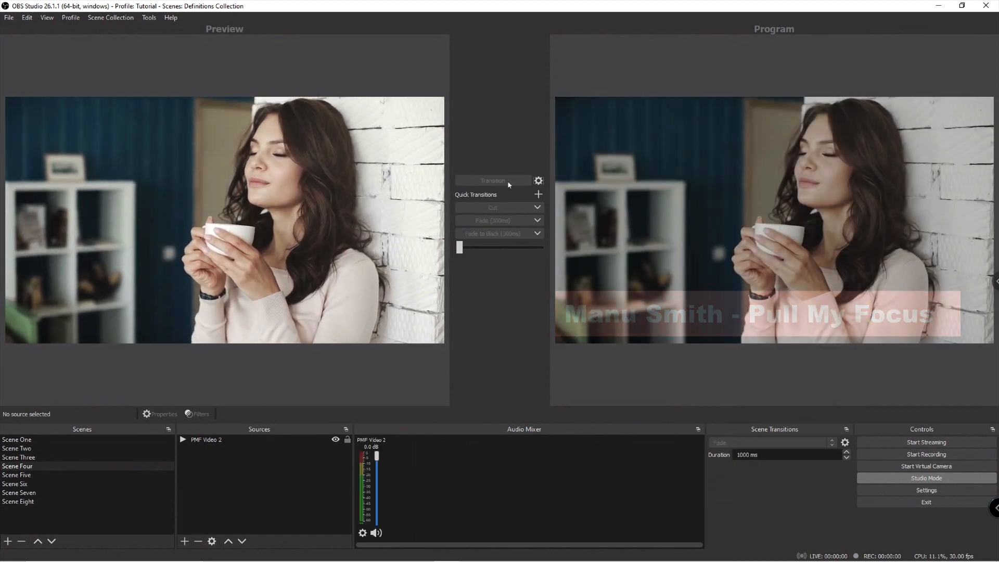
{"action": "left_click", "coordinate": [16, 474]}
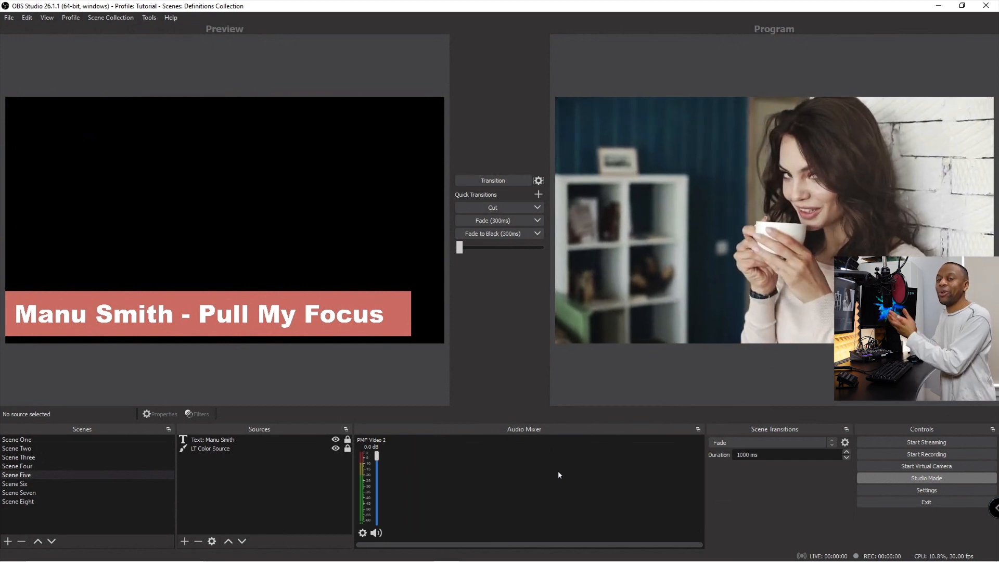
Cut Scene Three straight to program, queue Scene Six, and restore the Luma Wipe transition.
{"action": "left_click", "coordinate": [19, 457]}
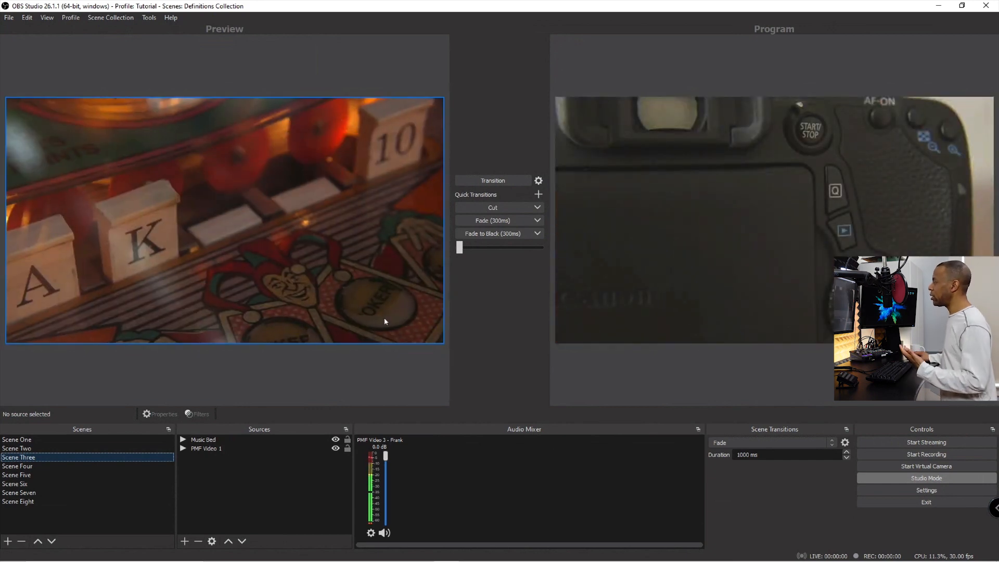
{"action": "left_click", "coordinate": [492, 207]}
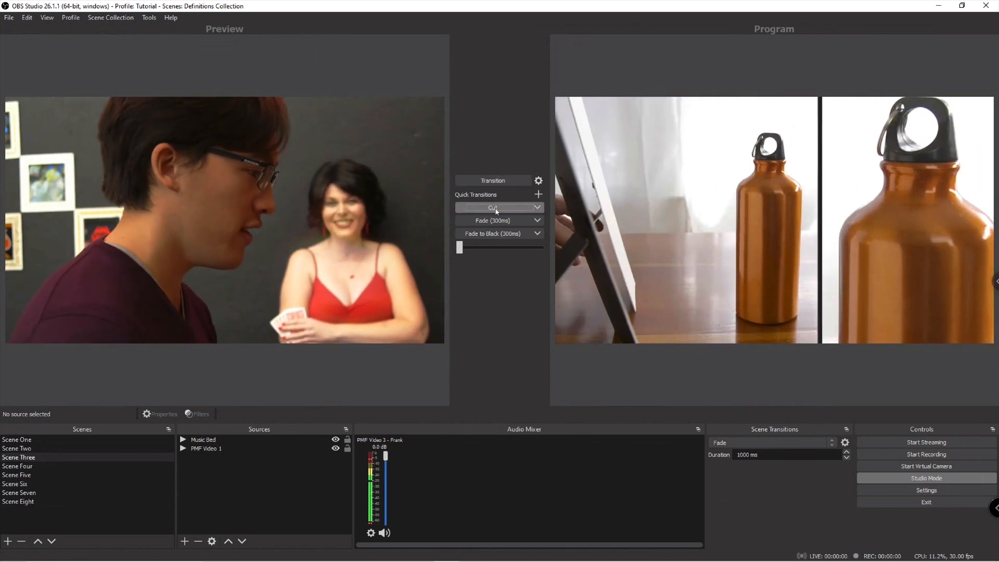
{"action": "left_click", "coordinate": [13, 484]}
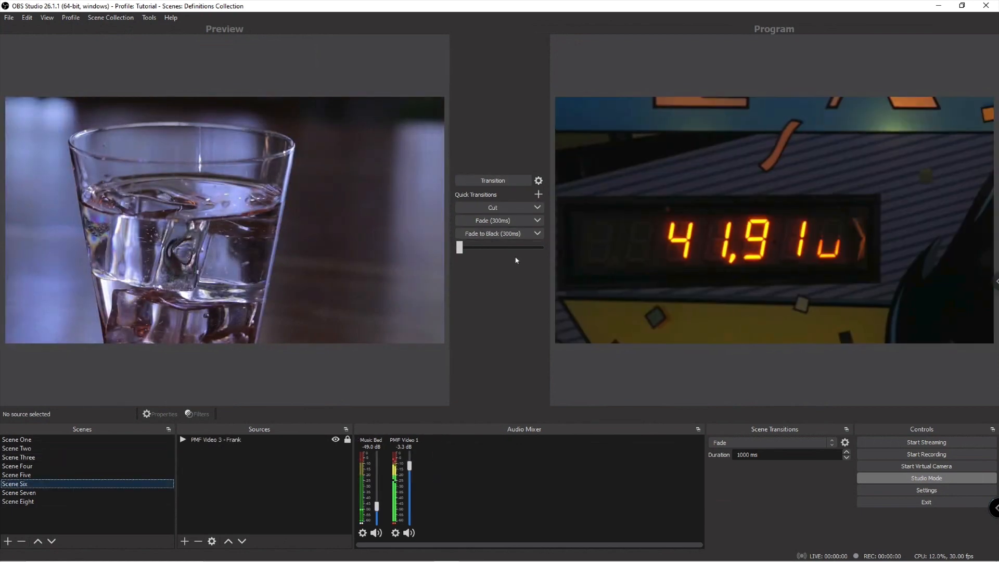
{"action": "left_click", "coordinate": [19, 457]}
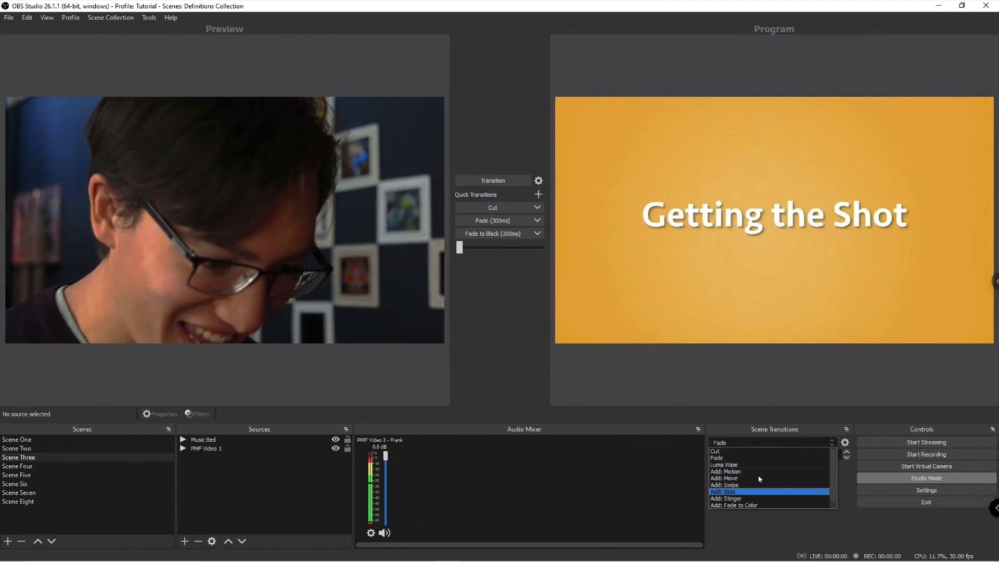
{"action": "left_click", "coordinate": [724, 464]}
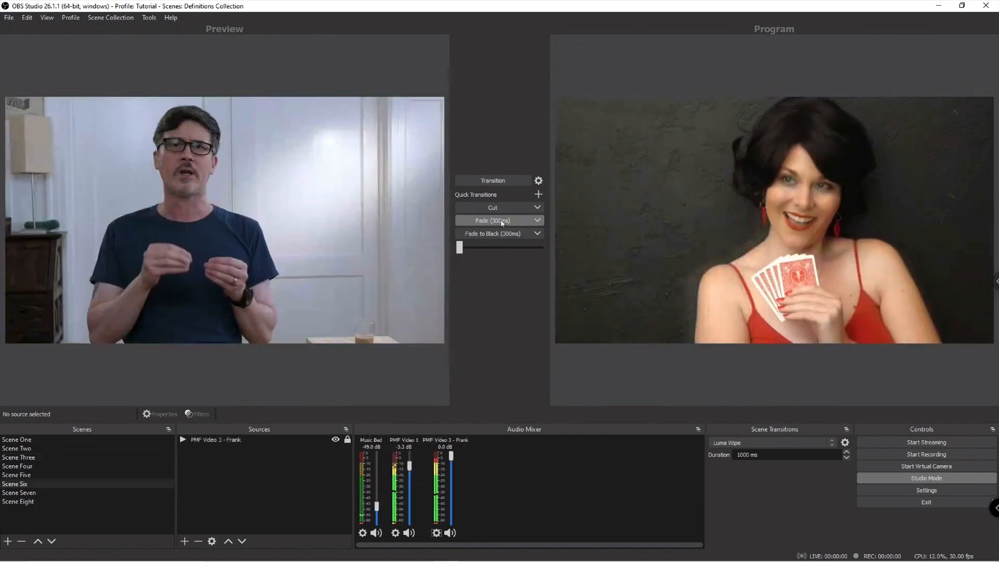
{"action": "left_click", "coordinate": [18, 457]}
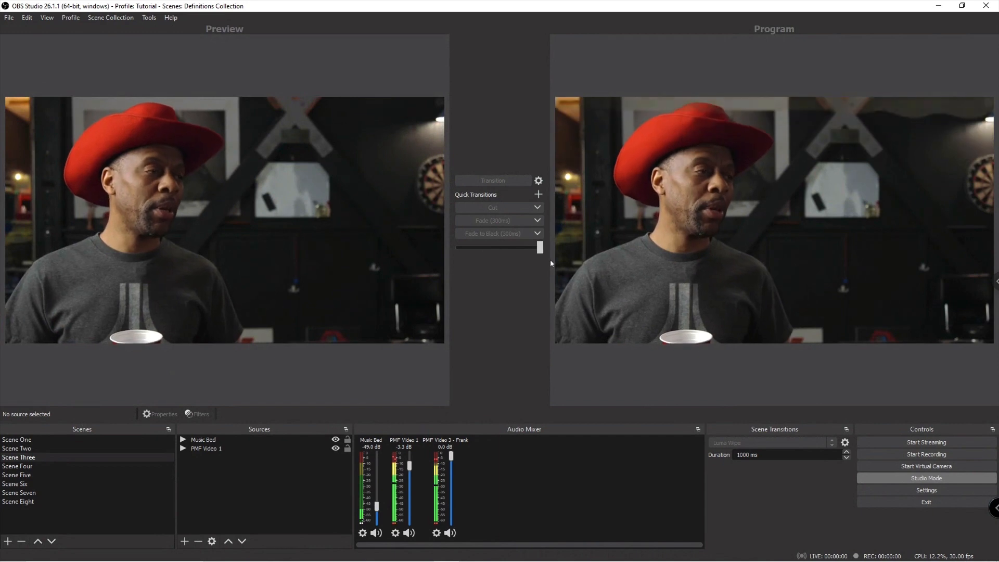
{"action": "left_click", "coordinate": [14, 484]}
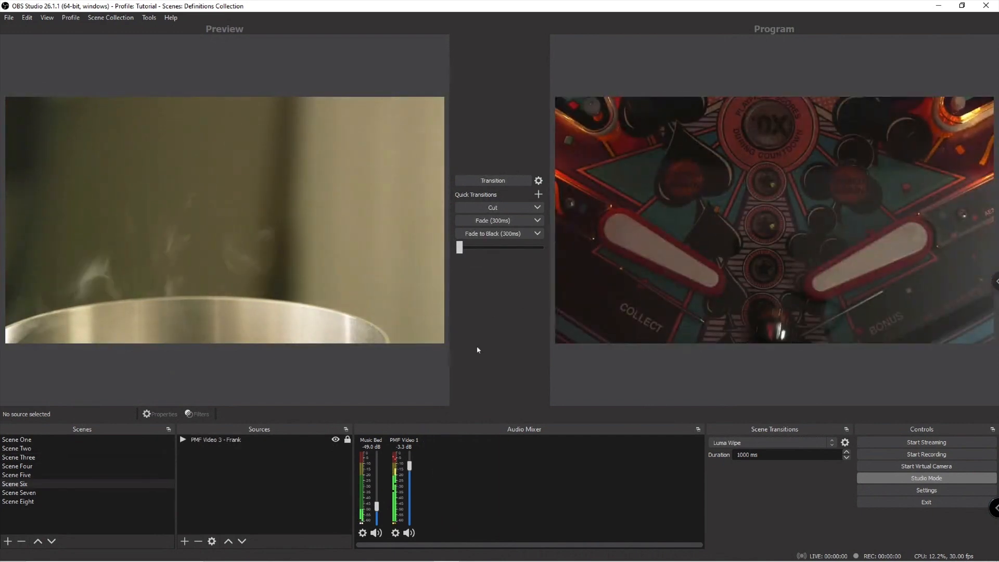